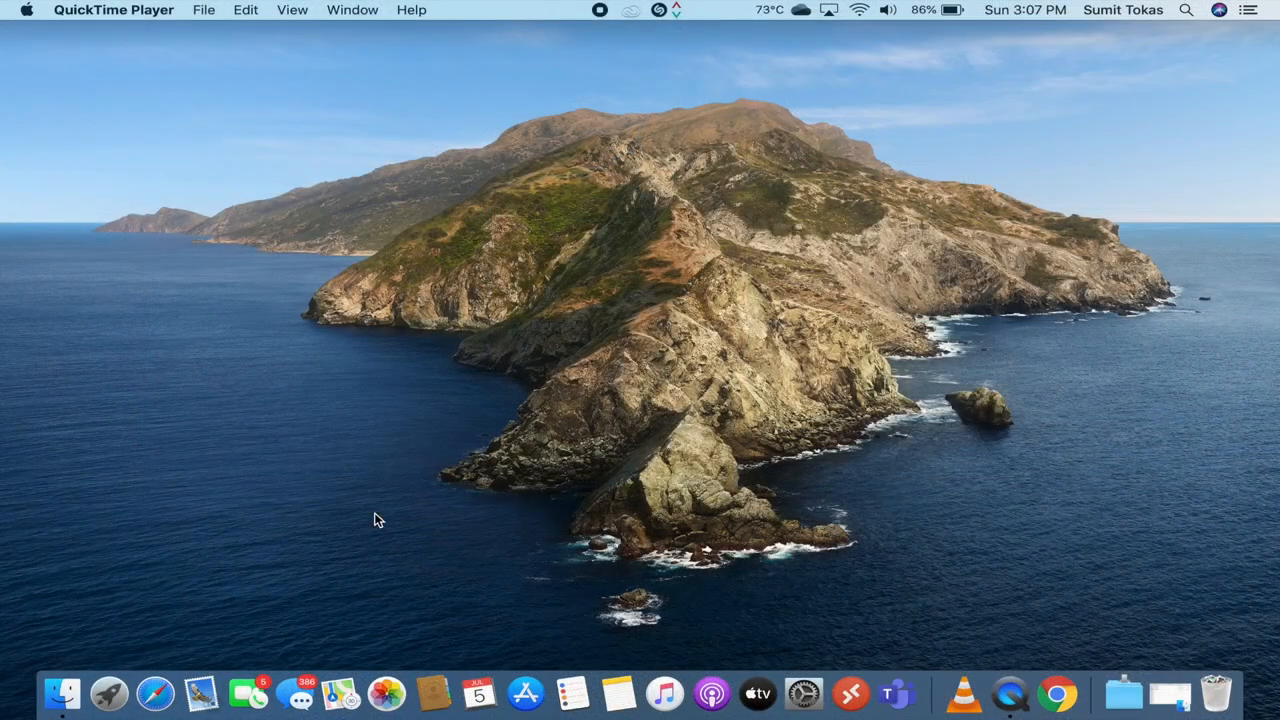
pyautogui.moveTo(62, 696)
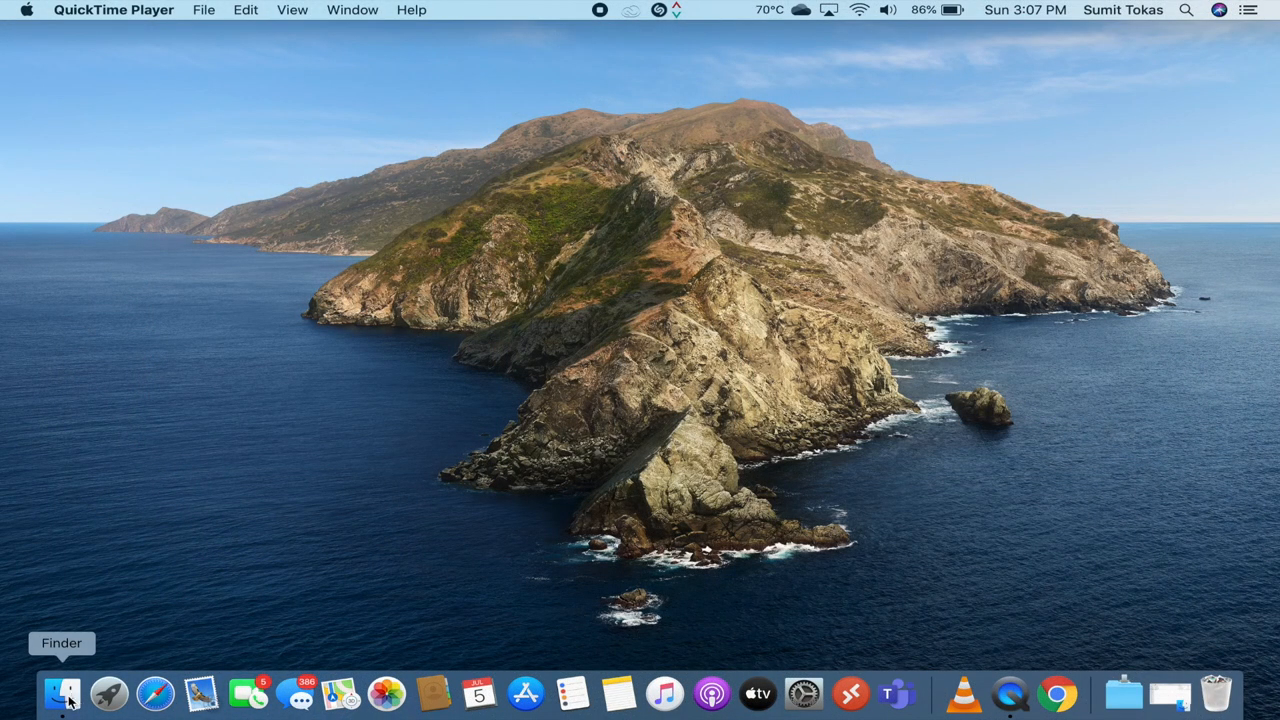
# Bring up a Finder window from the Dock showing the empty local Desktop folder
pyautogui.click(60, 680)
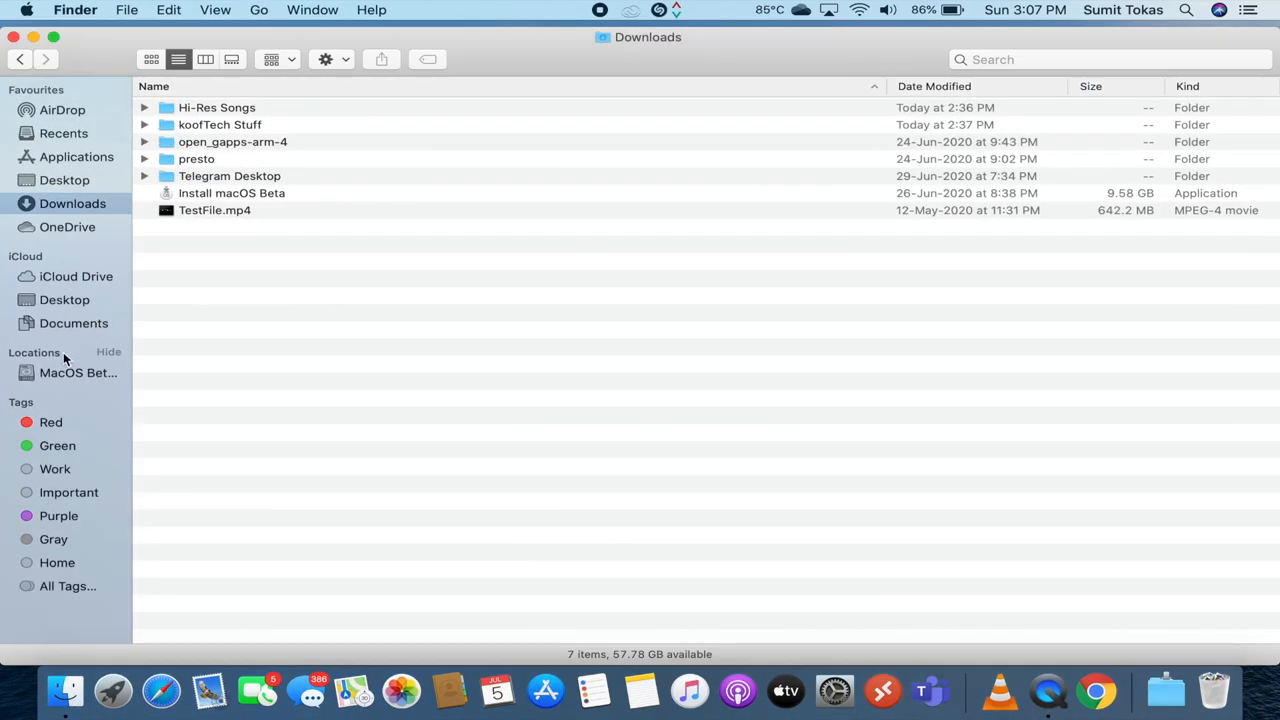
pyautogui.moveTo(52, 392)
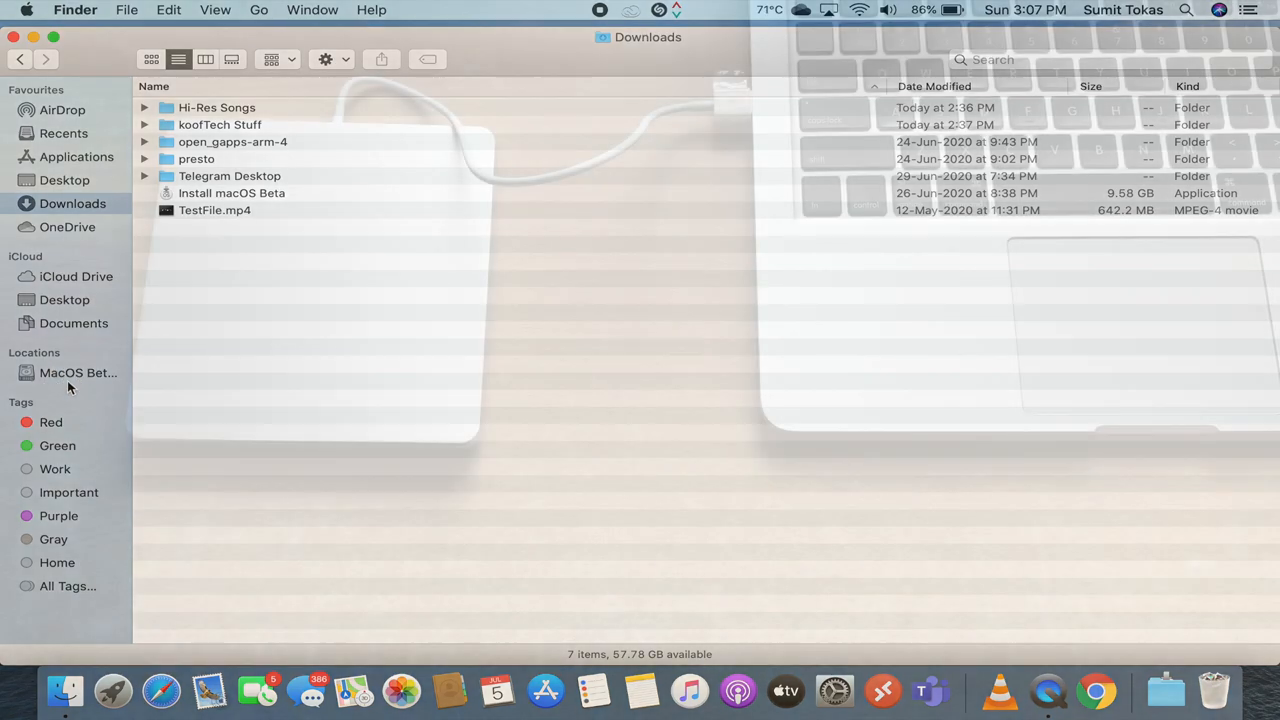
pyautogui.click(64, 180)
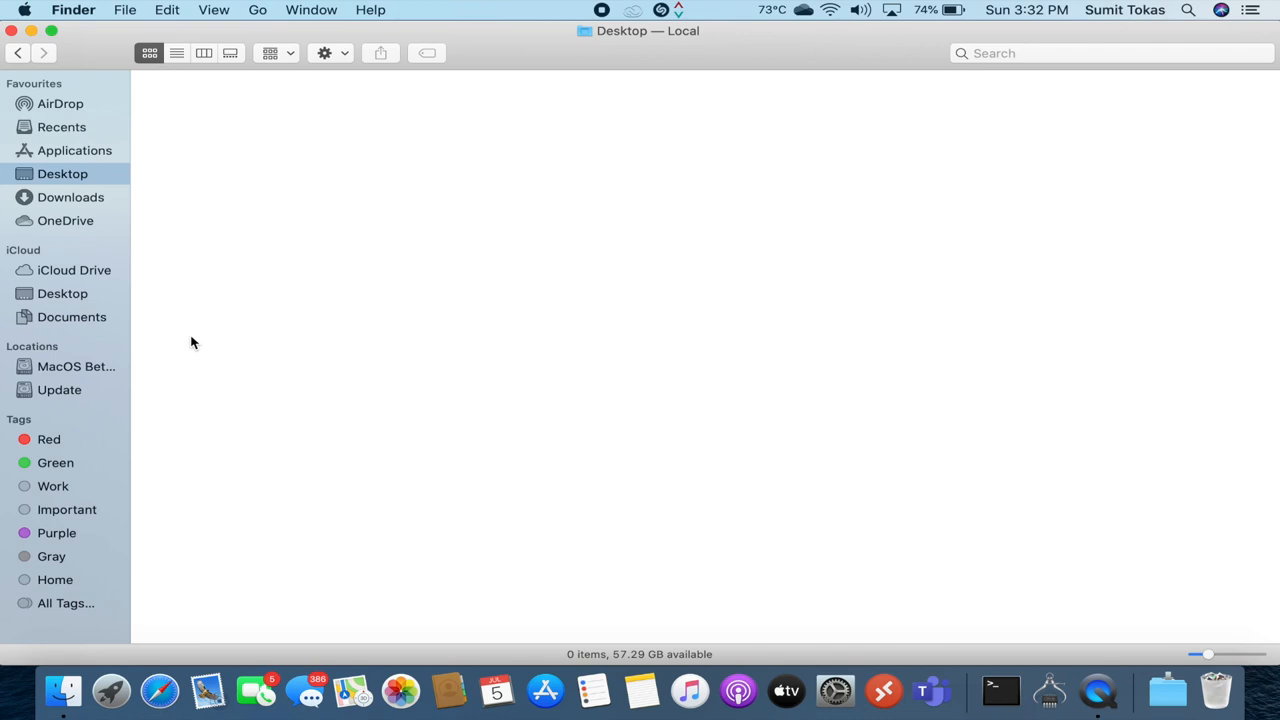
pyautogui.moveTo(138, 372)
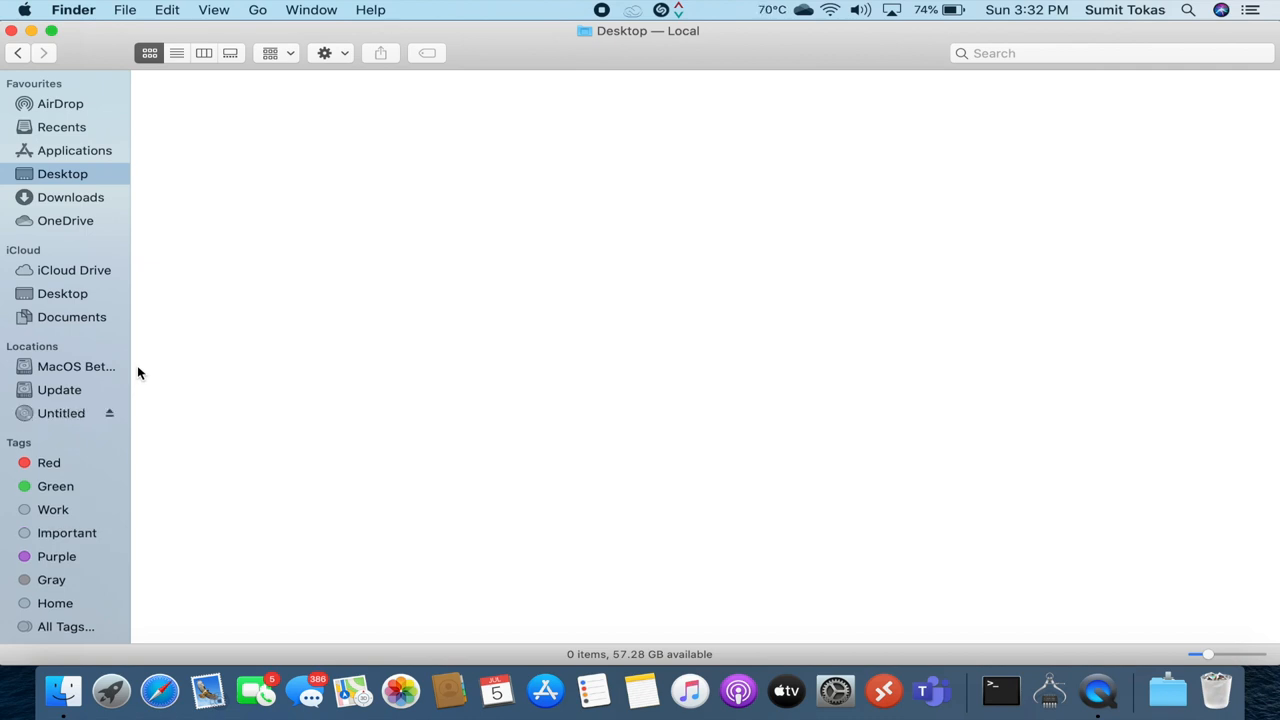
pyautogui.moveTo(30, 428)
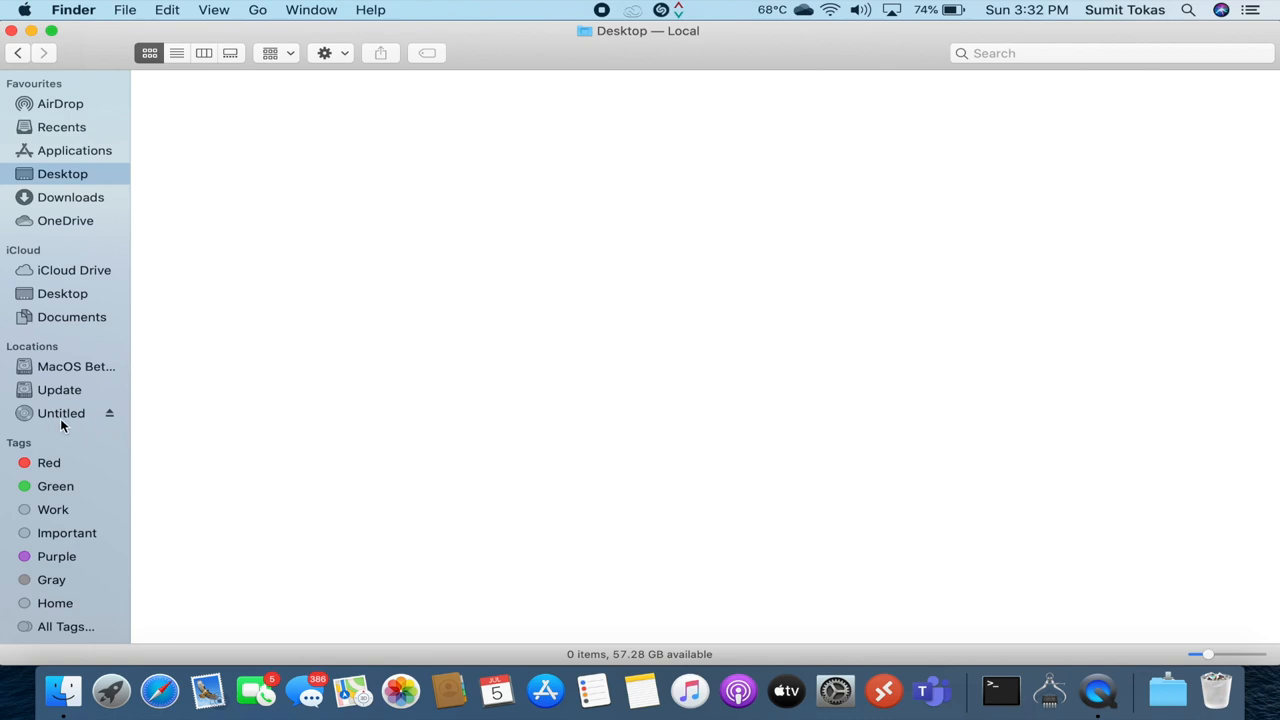
pyautogui.moveTo(58, 422)
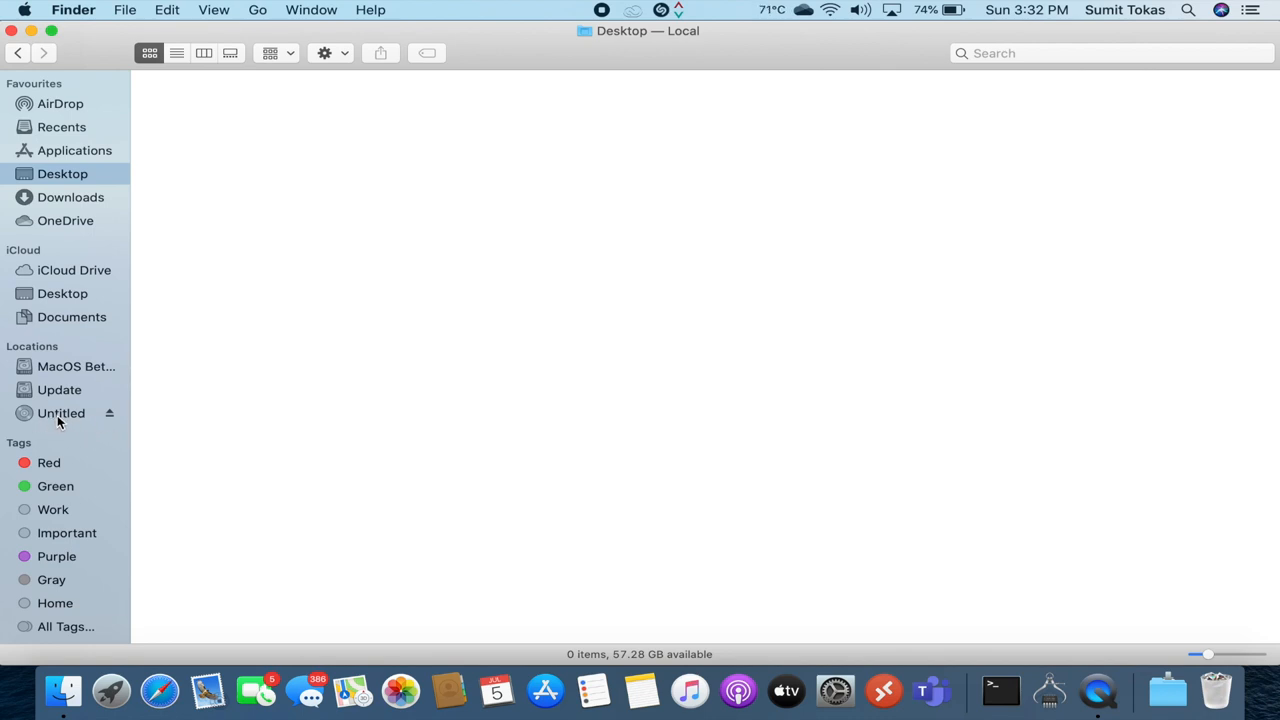
# Browse the Untitled disc's MPEGAV folder with its two DAT music files, then go back
pyautogui.click(60, 412)
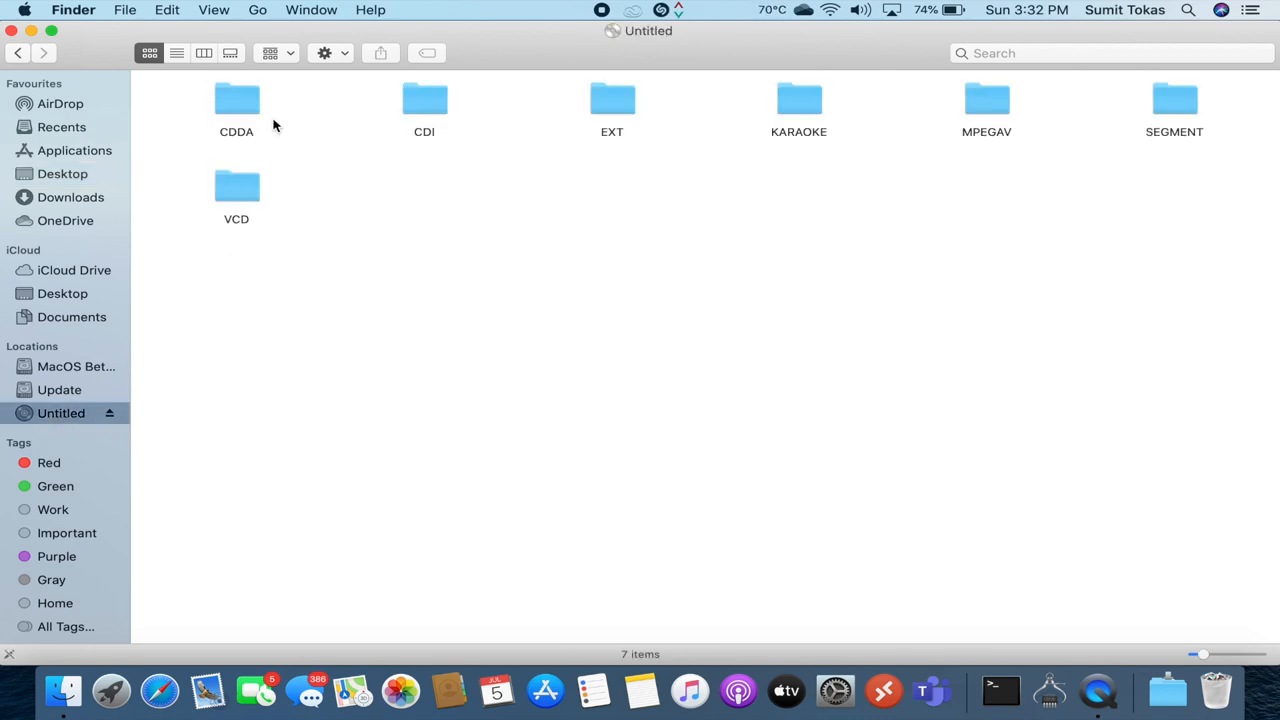
pyautogui.moveTo(766, 132)
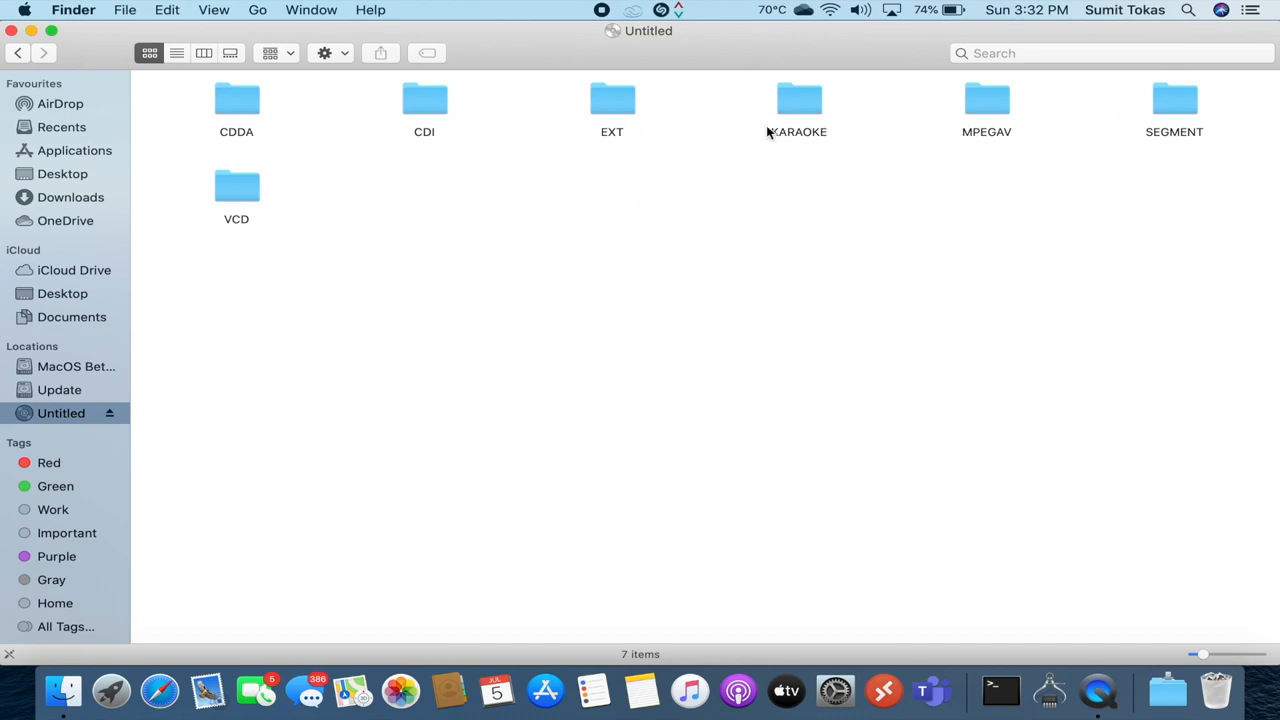
pyautogui.doubleClick(984, 100)
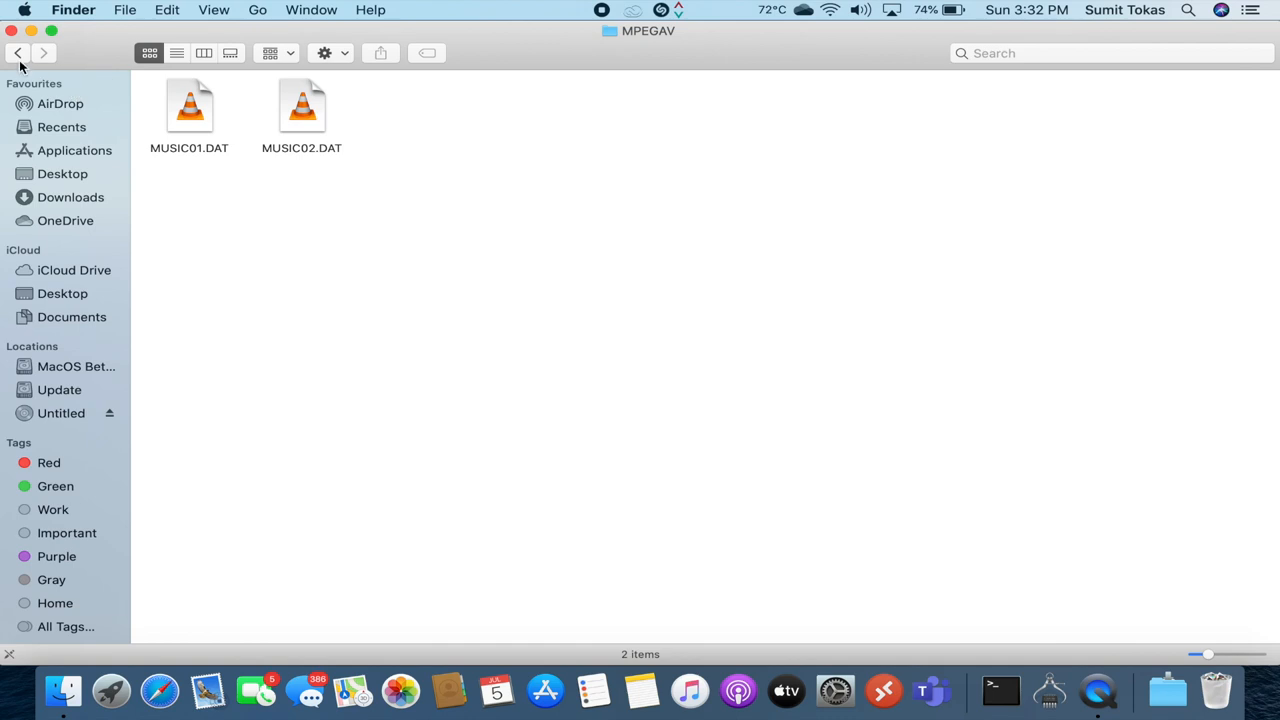
pyautogui.click(62, 292)
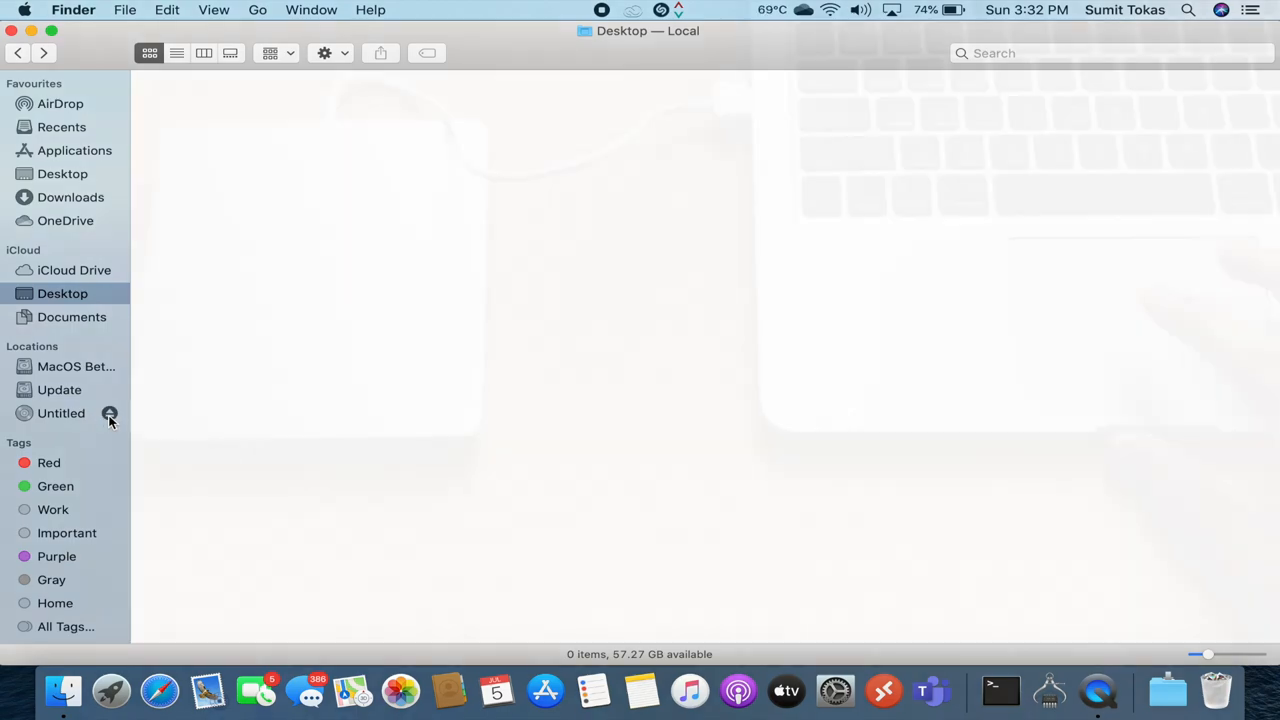
# Eject the Untitled disc from the sidebar so the blank DVD can be inserted
pyautogui.click(108, 412)
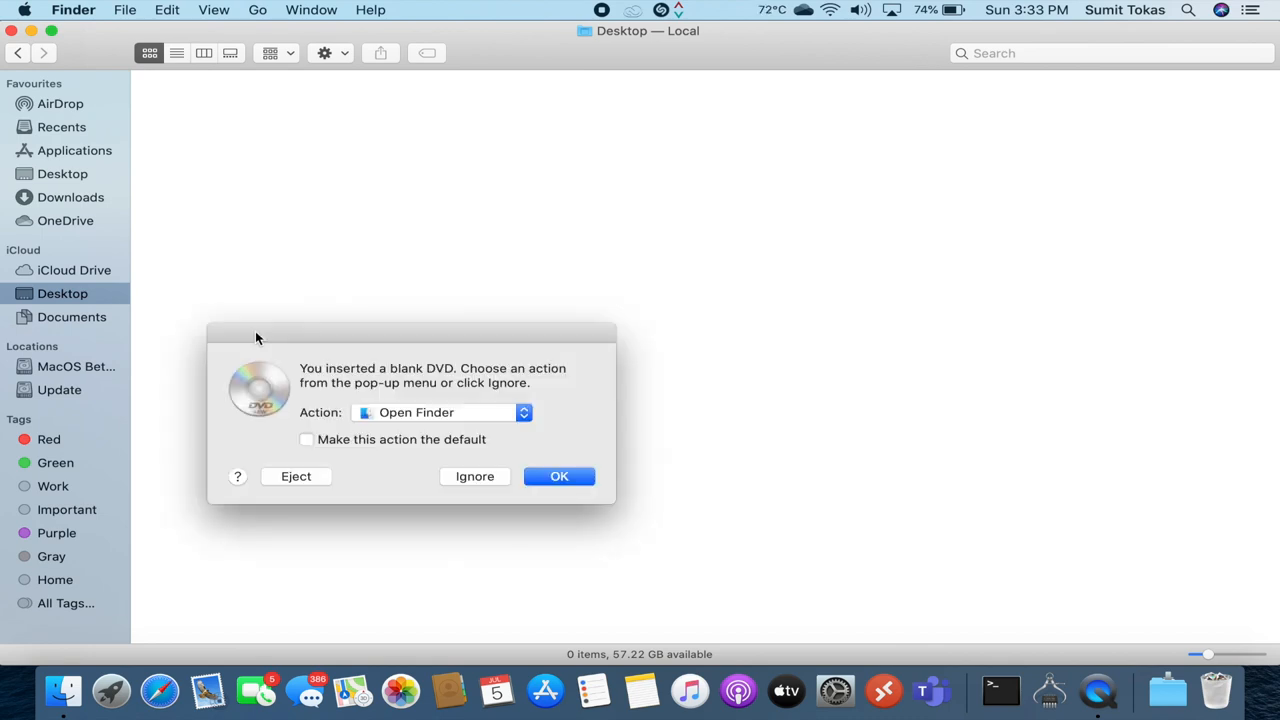
# Accept the blank DVD prompt with the Open Finder action so the Untitled DVD mounts
pyautogui.moveTo(256, 336); pyautogui.dragTo(404, 218)
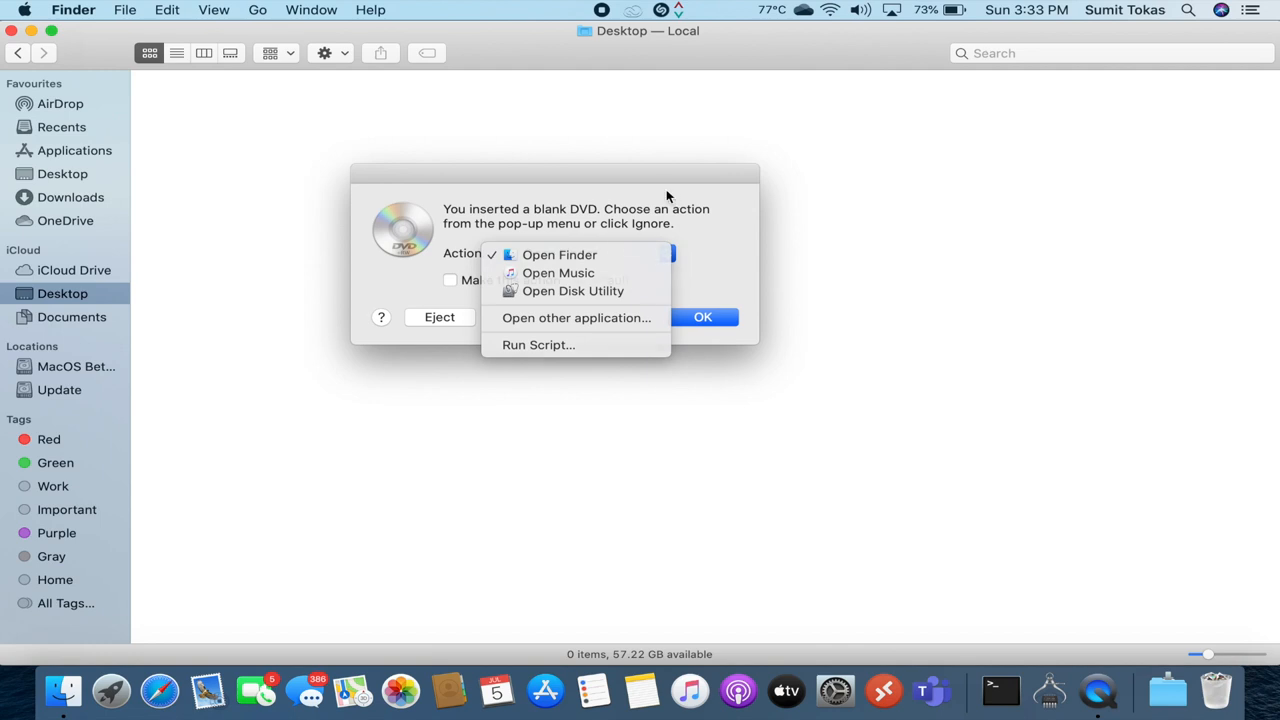
pyautogui.click(560, 254)
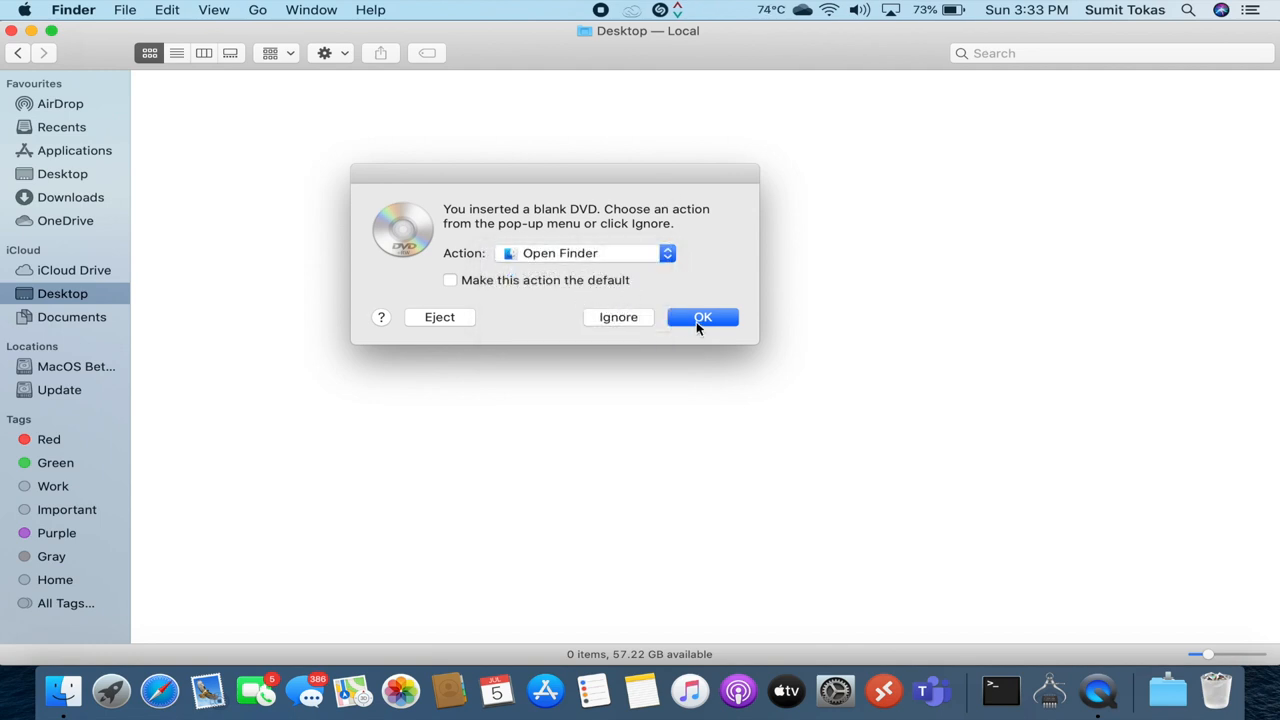
pyautogui.click(702, 316)
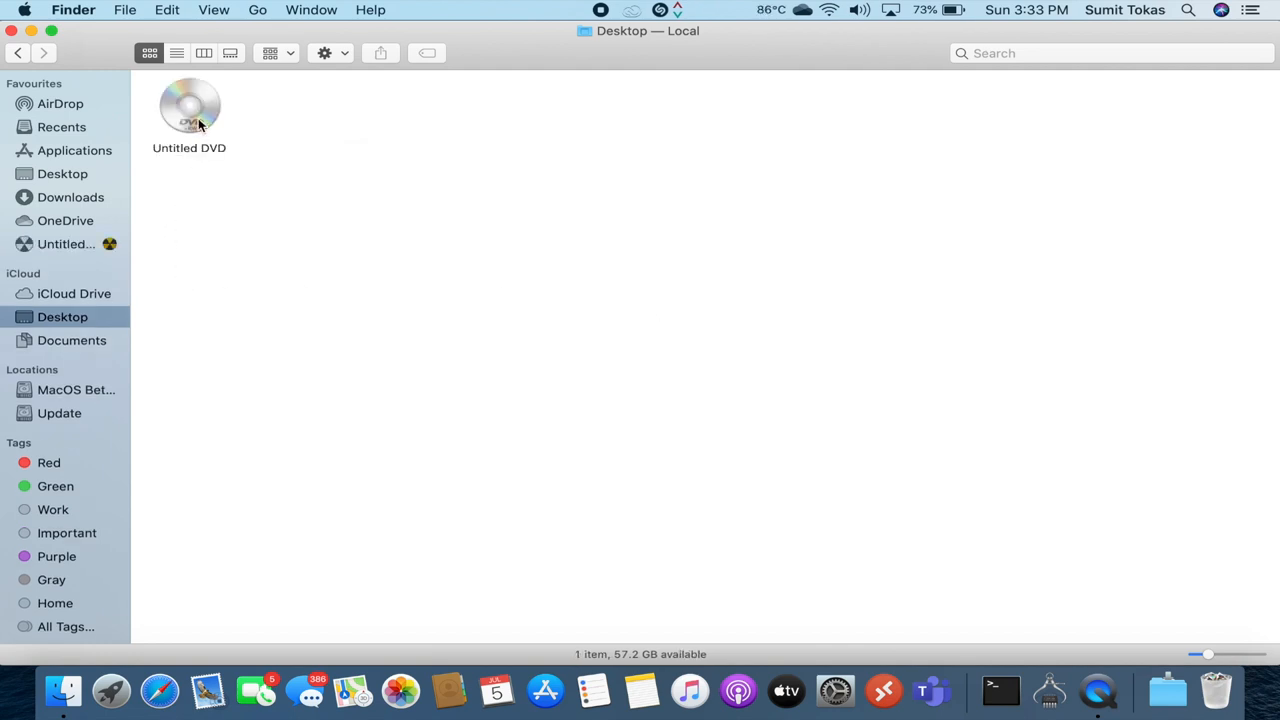
# Put TestFile.mp4 from Downloads into the Untitled recordable DVD's contents
pyautogui.doubleClick(190, 104)
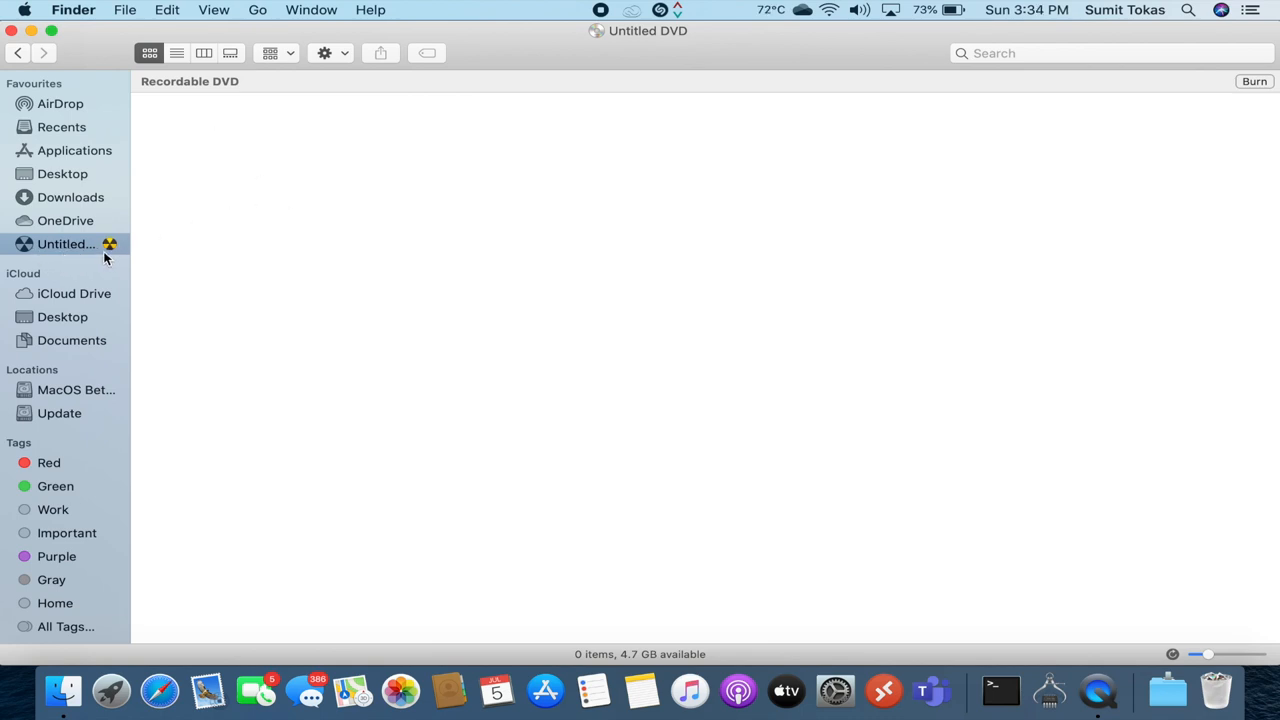
pyautogui.moveTo(1256, 112)
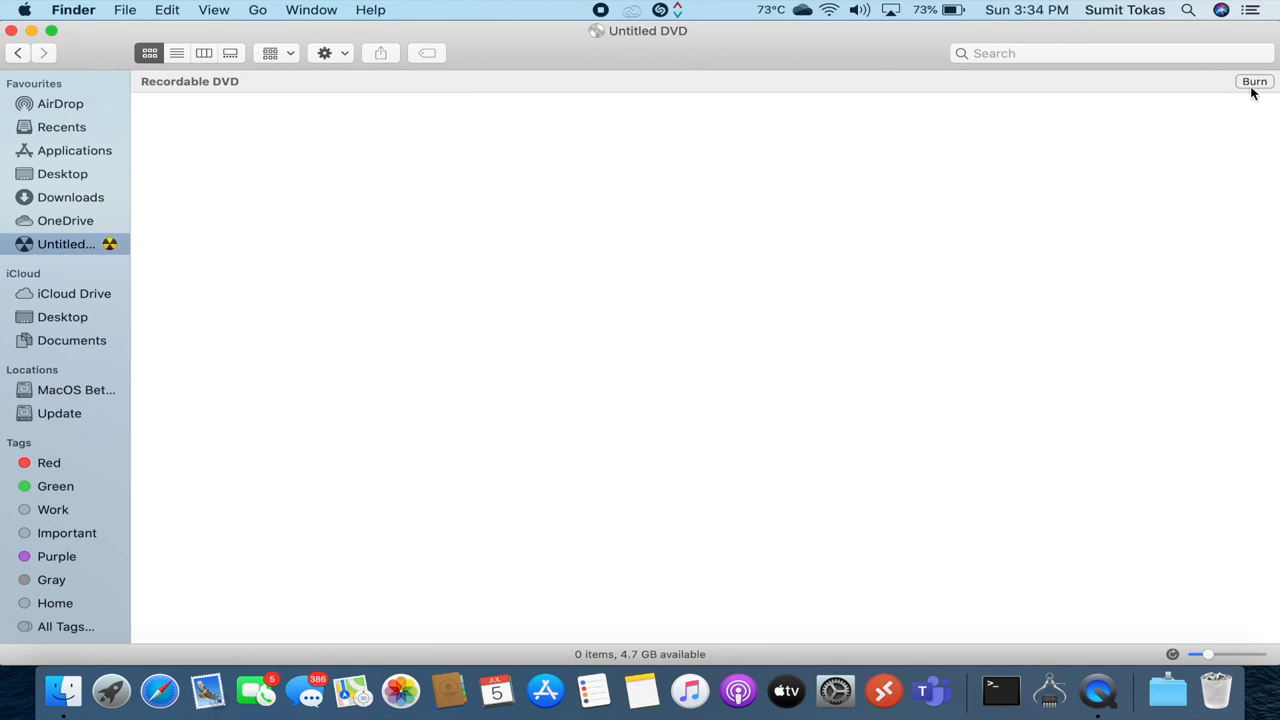
pyautogui.moveTo(508, 280)
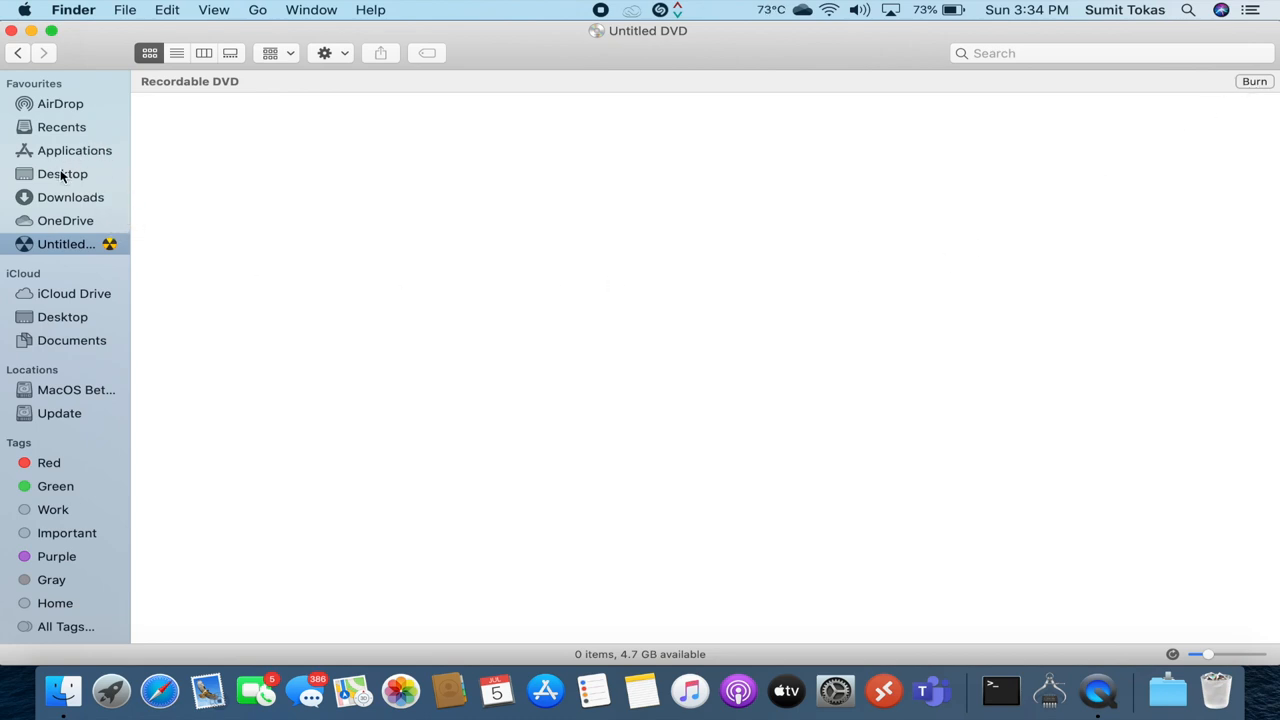
pyautogui.moveTo(54, 210)
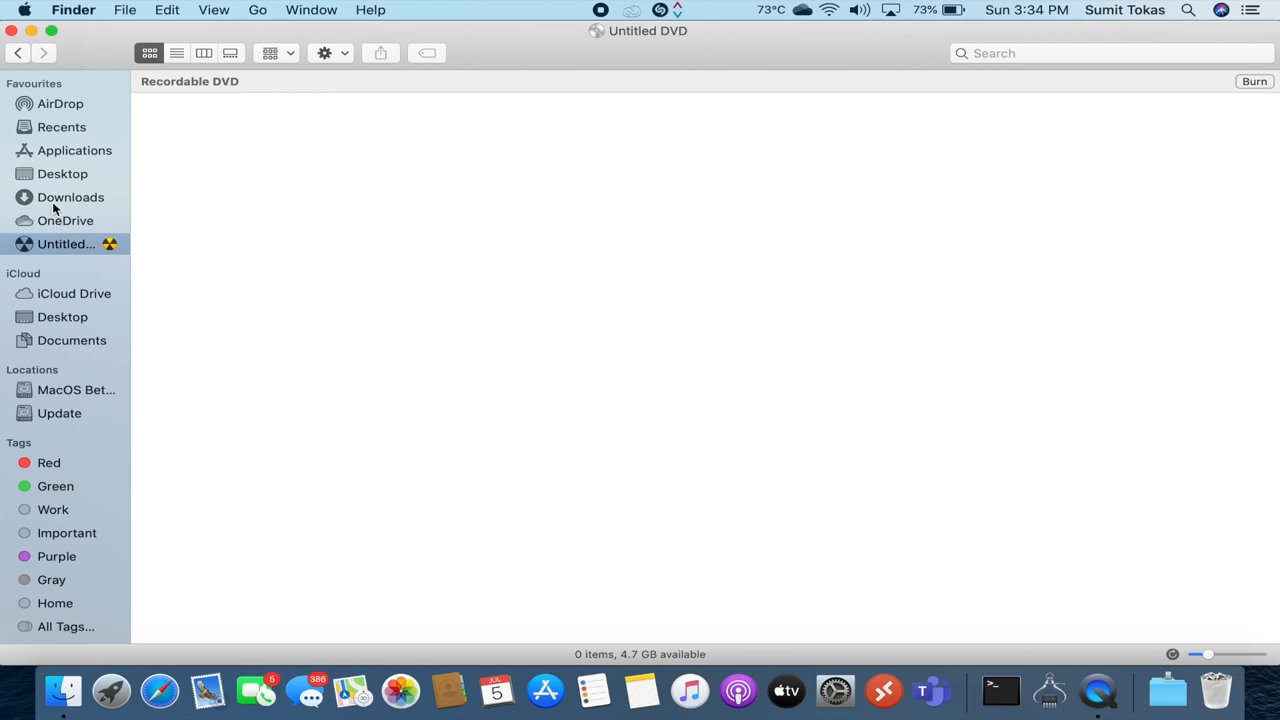
pyautogui.click(70, 198)
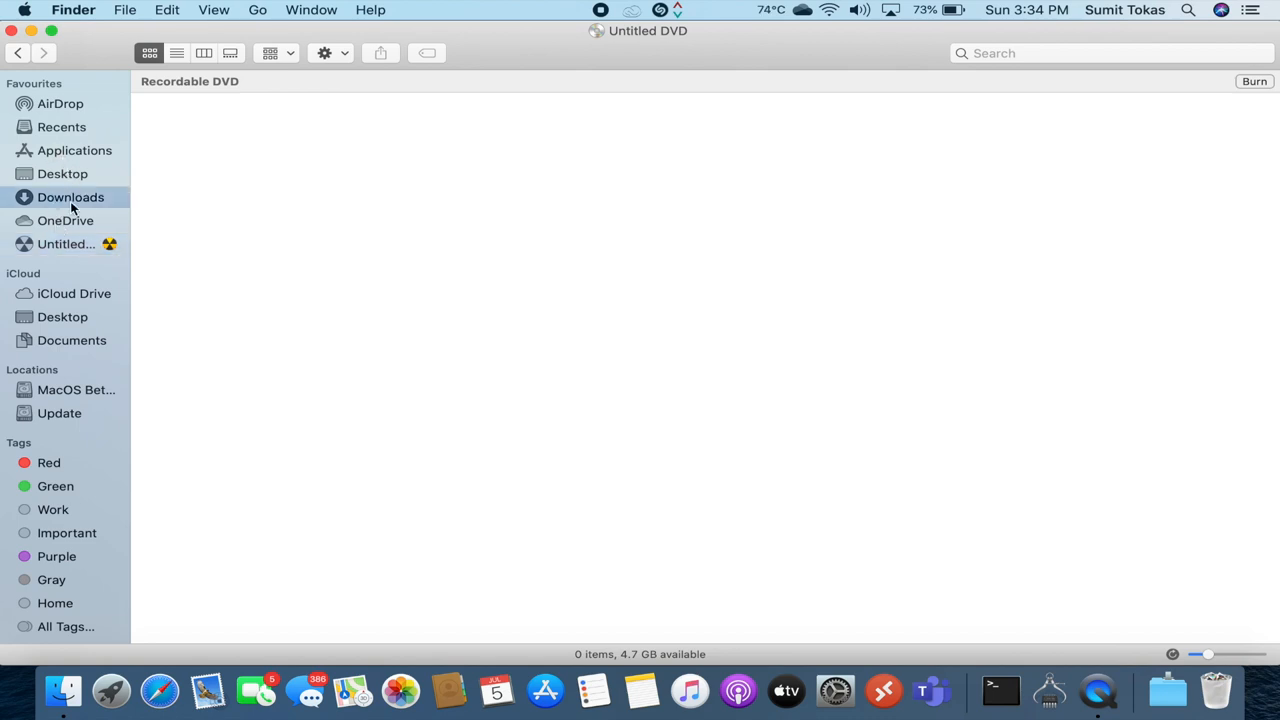
pyautogui.click(70, 198)
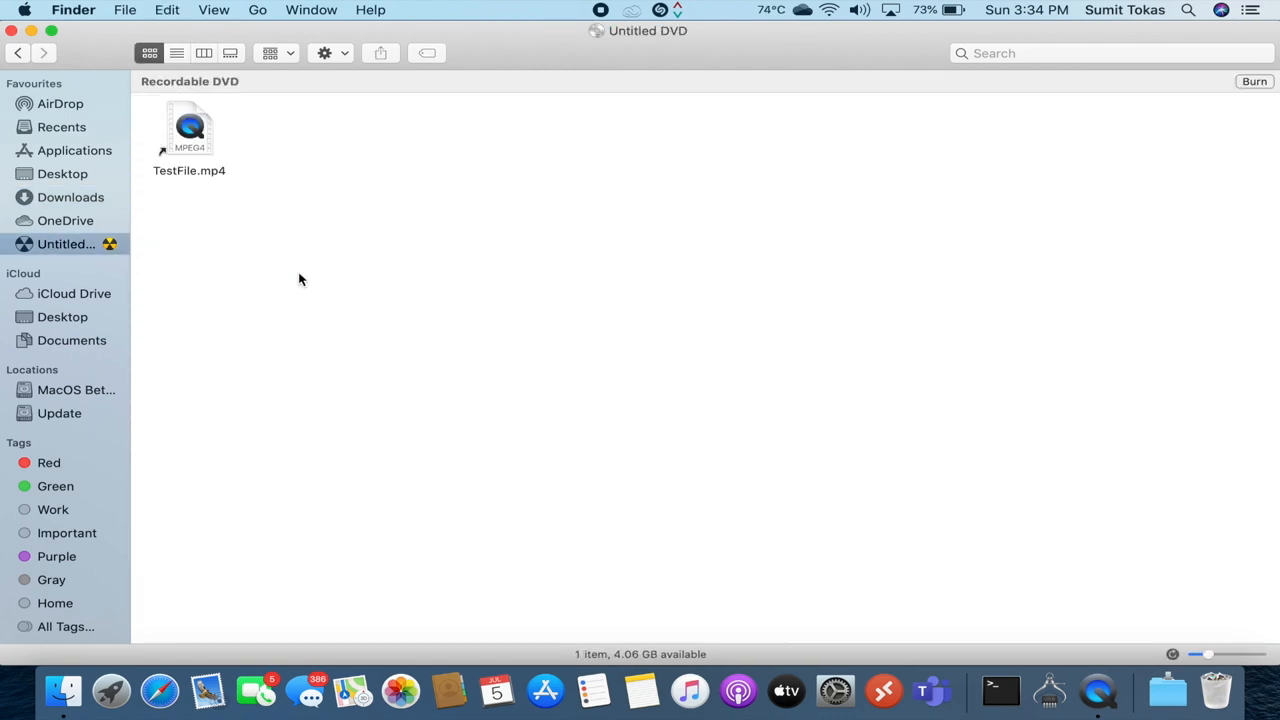
# Burn the disc as 'Test DVD' at 4x speed with TestFile.mp4 on it
pyautogui.click(1252, 100)
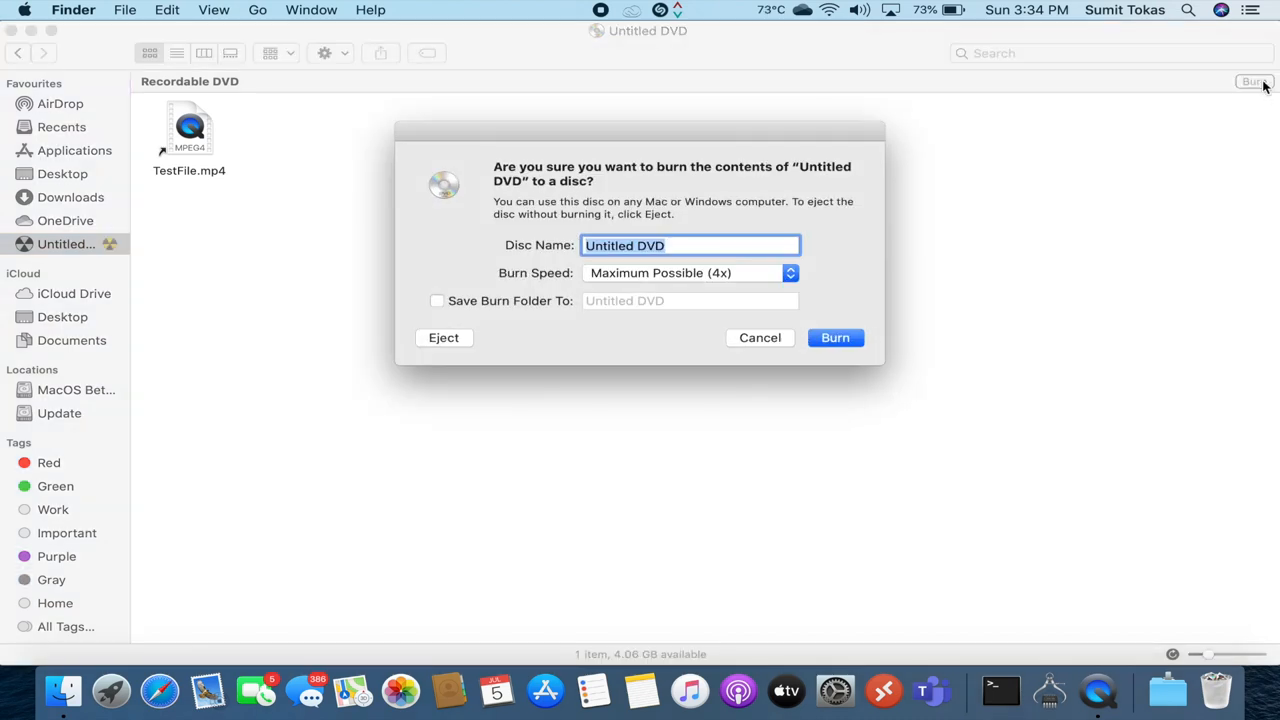
pyautogui.moveTo(772, 272)
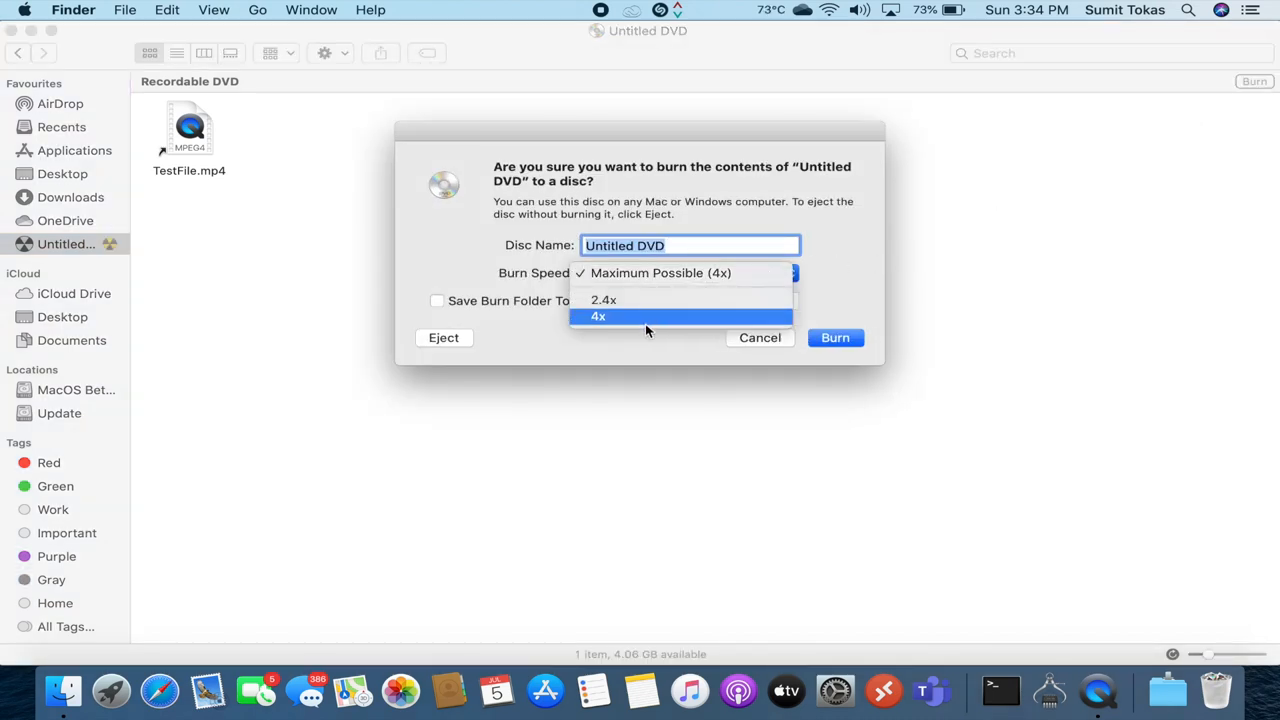
pyautogui.click(598, 316)
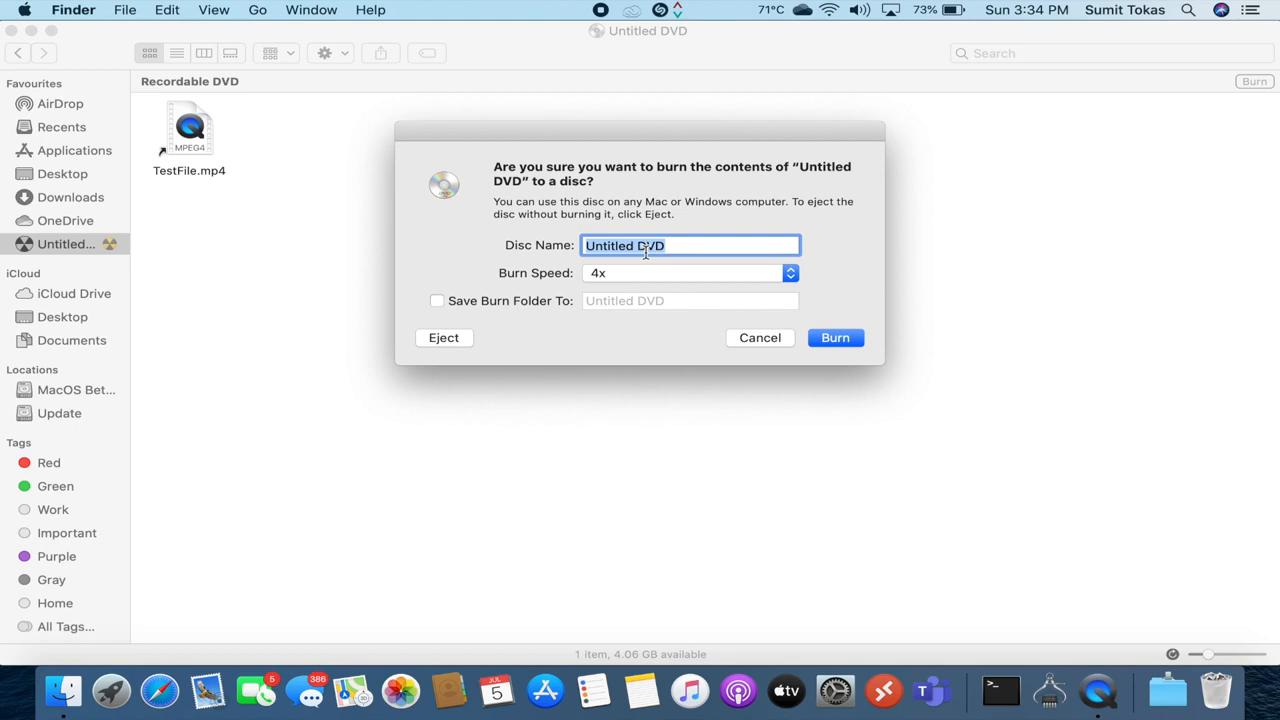
pyautogui.write('Test D')
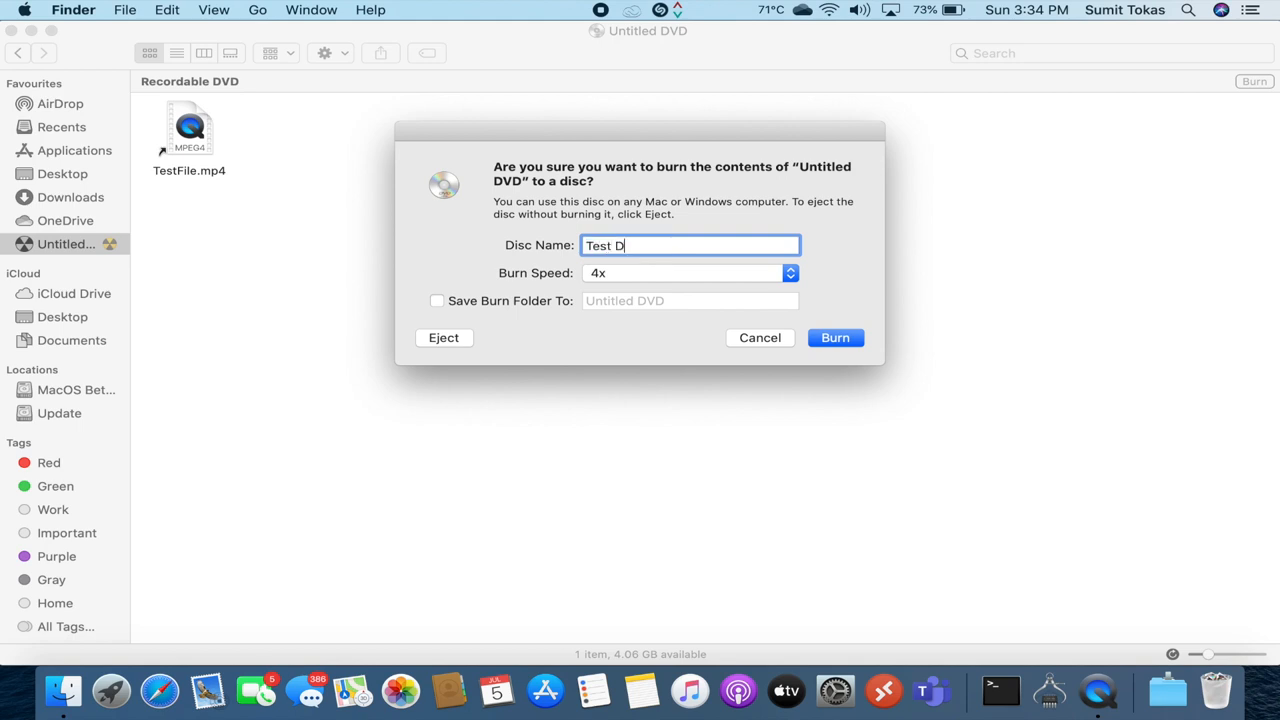
pyautogui.write('VD')
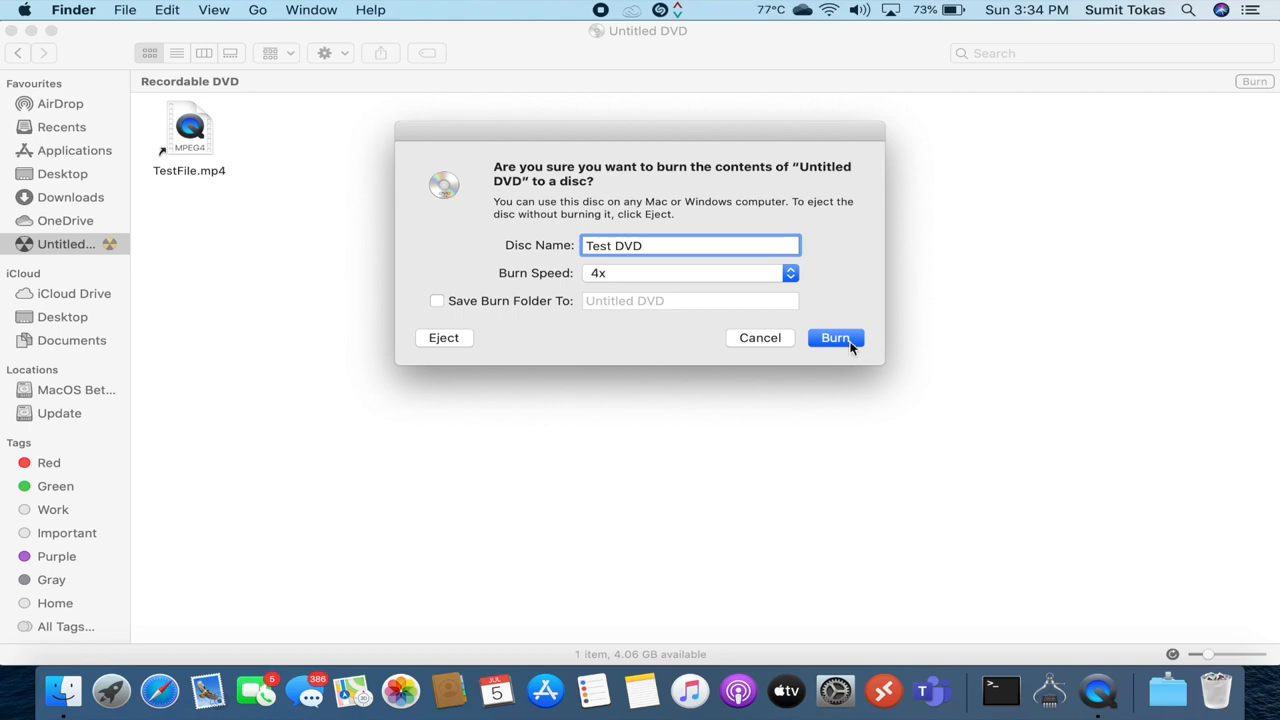
pyautogui.click(836, 336)
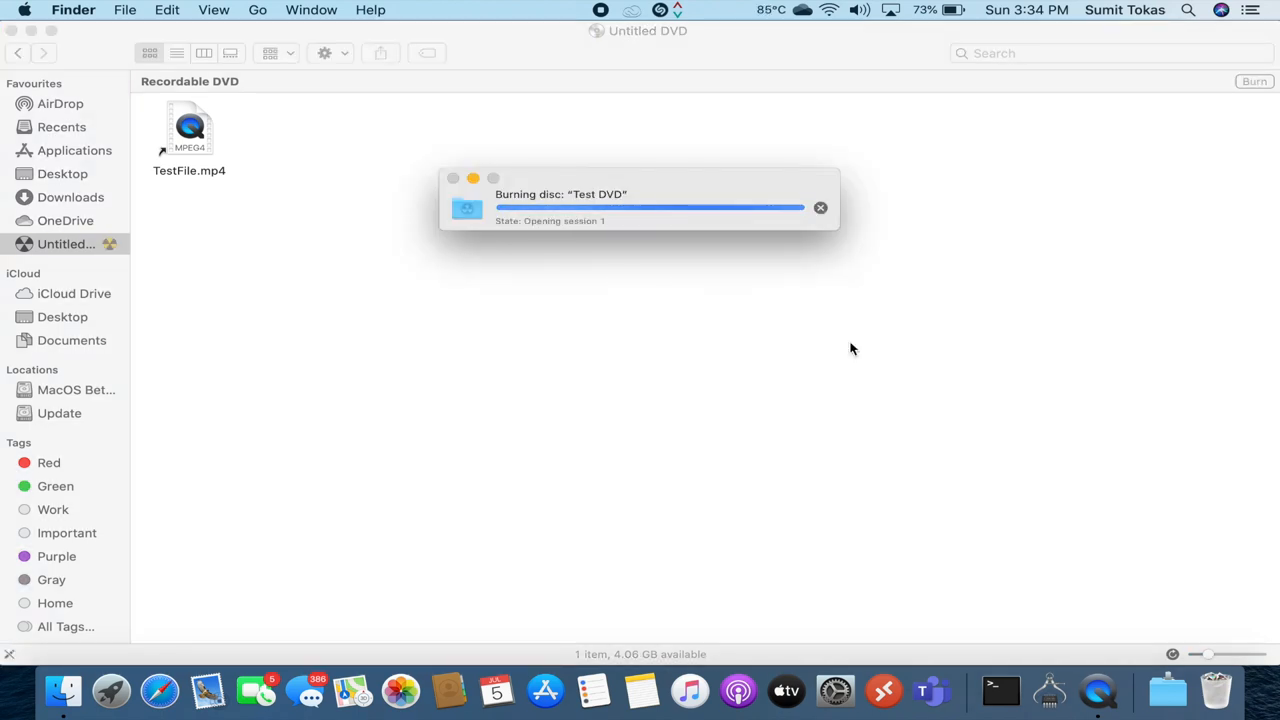
pyautogui.moveTo(582, 308)
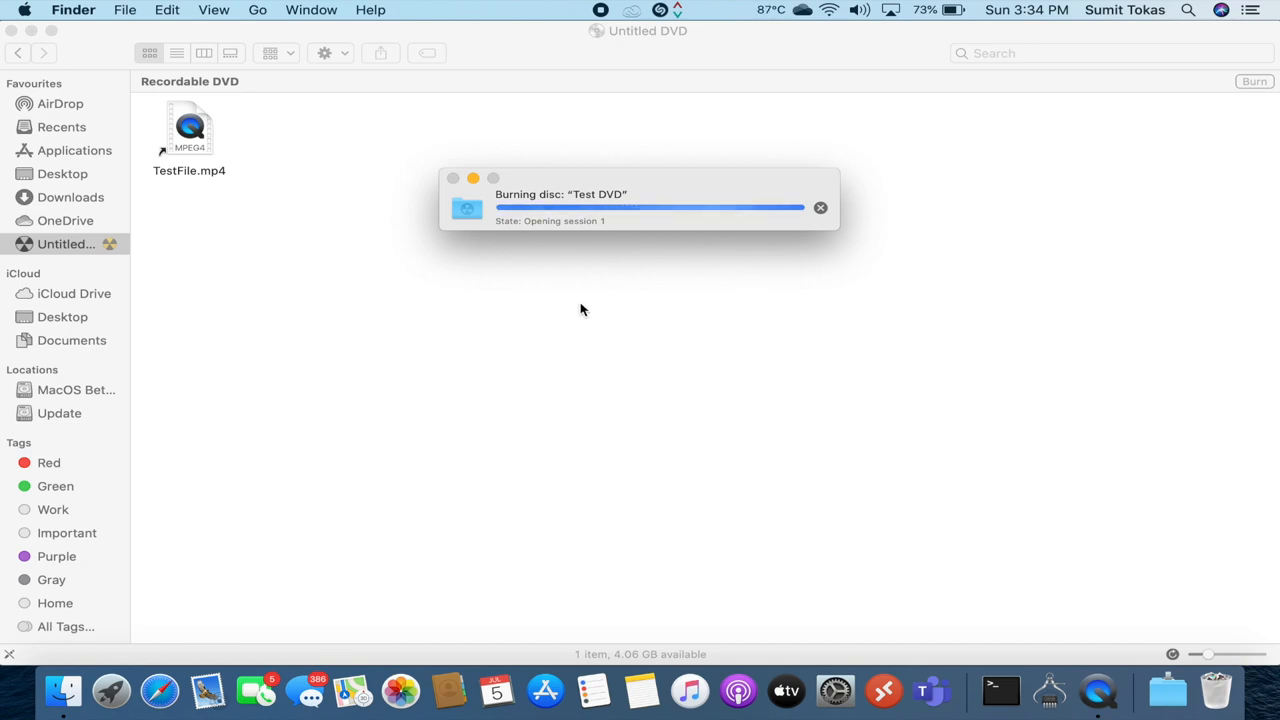
pyautogui.moveTo(536, 272)
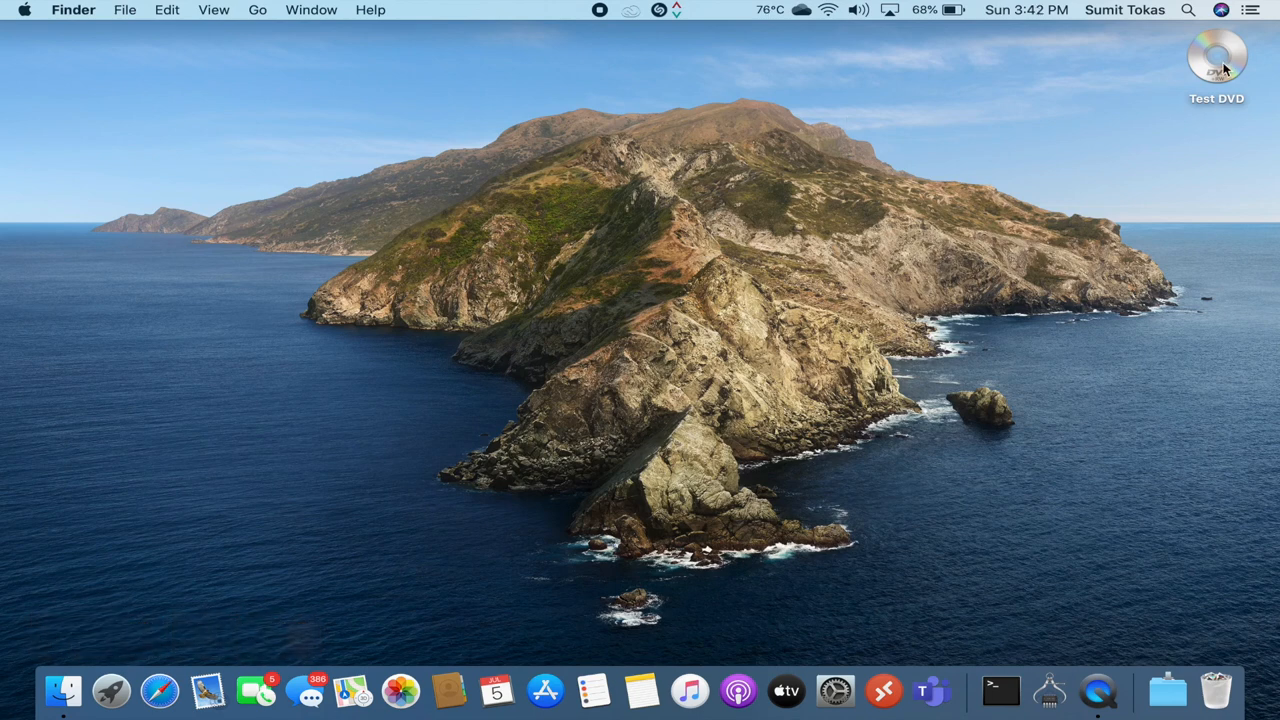
# Show the burned Test DVD's contents in Finder, listing TestFile.mp4 as its single item
pyautogui.doubleClick(1216, 66)
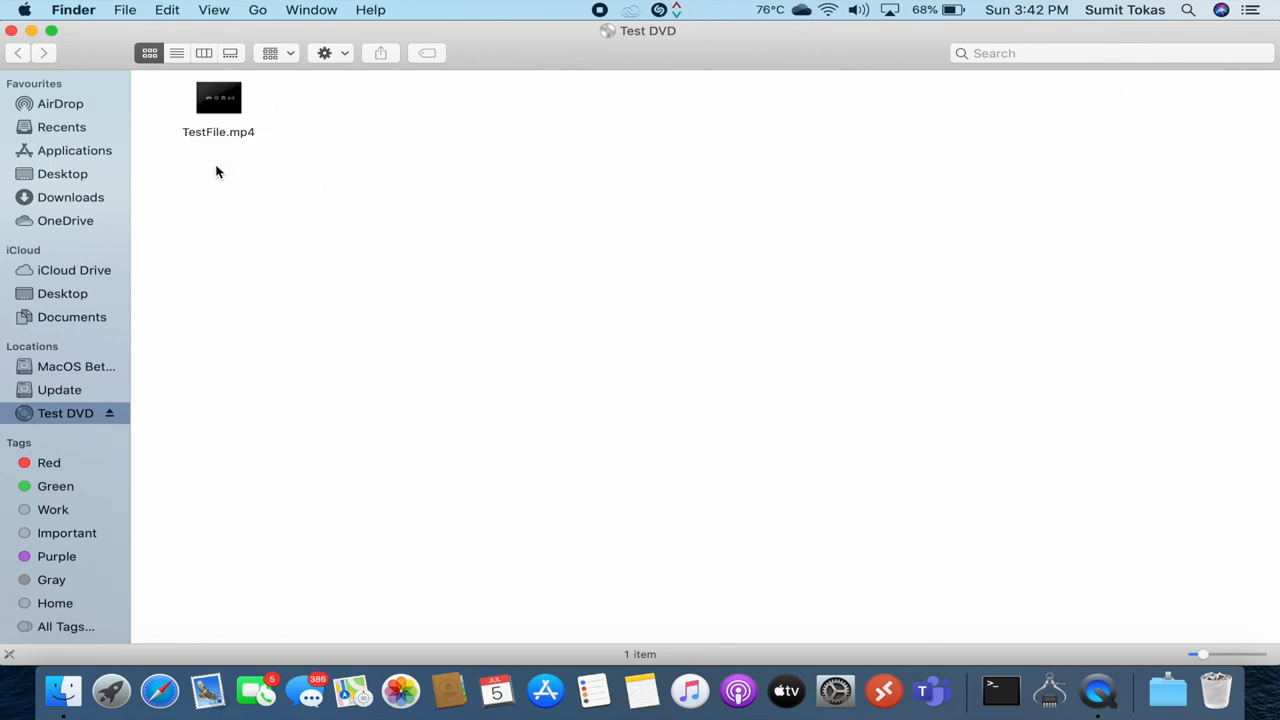
pyautogui.moveTo(258, 204)
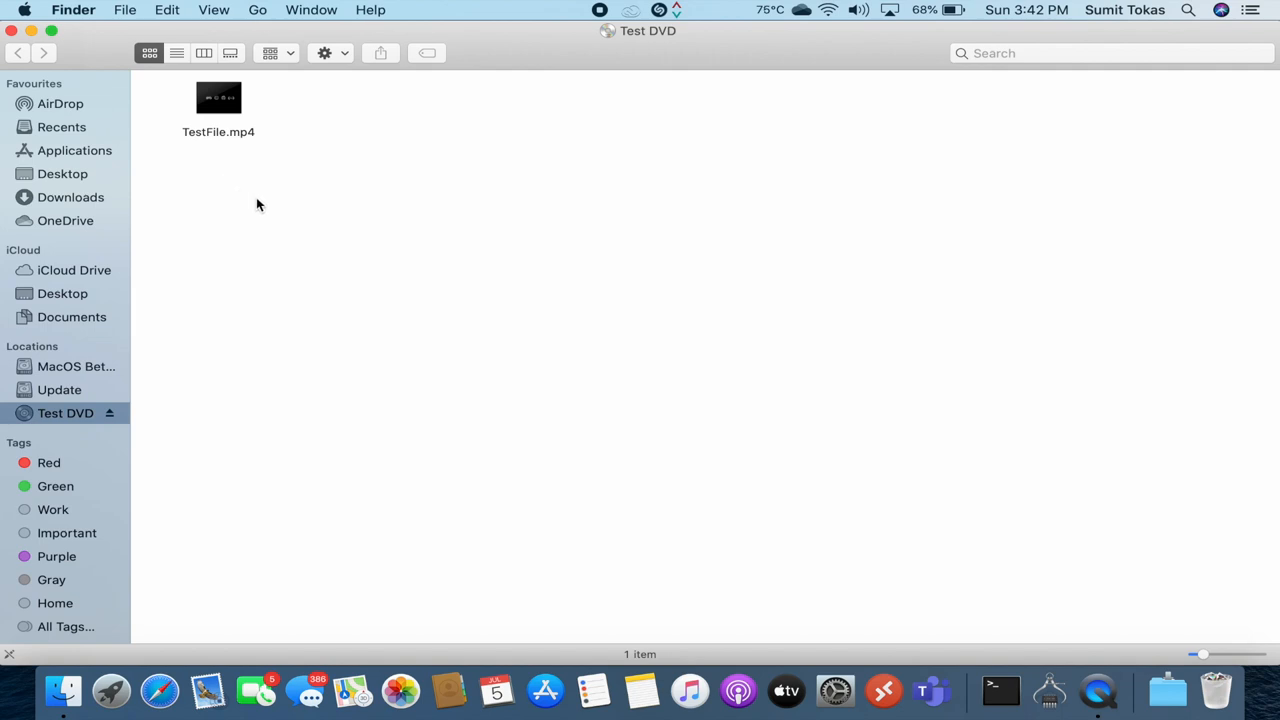
pyautogui.moveTo(284, 206)
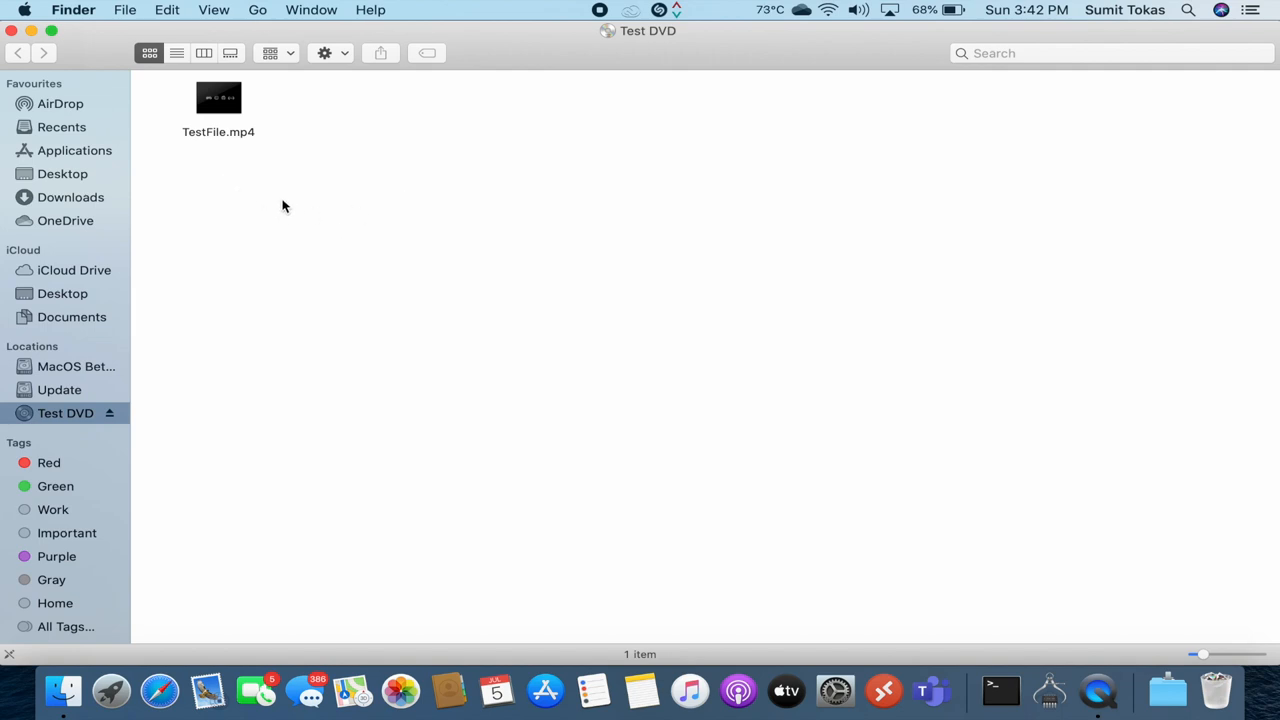
pyautogui.moveTo(270, 194)
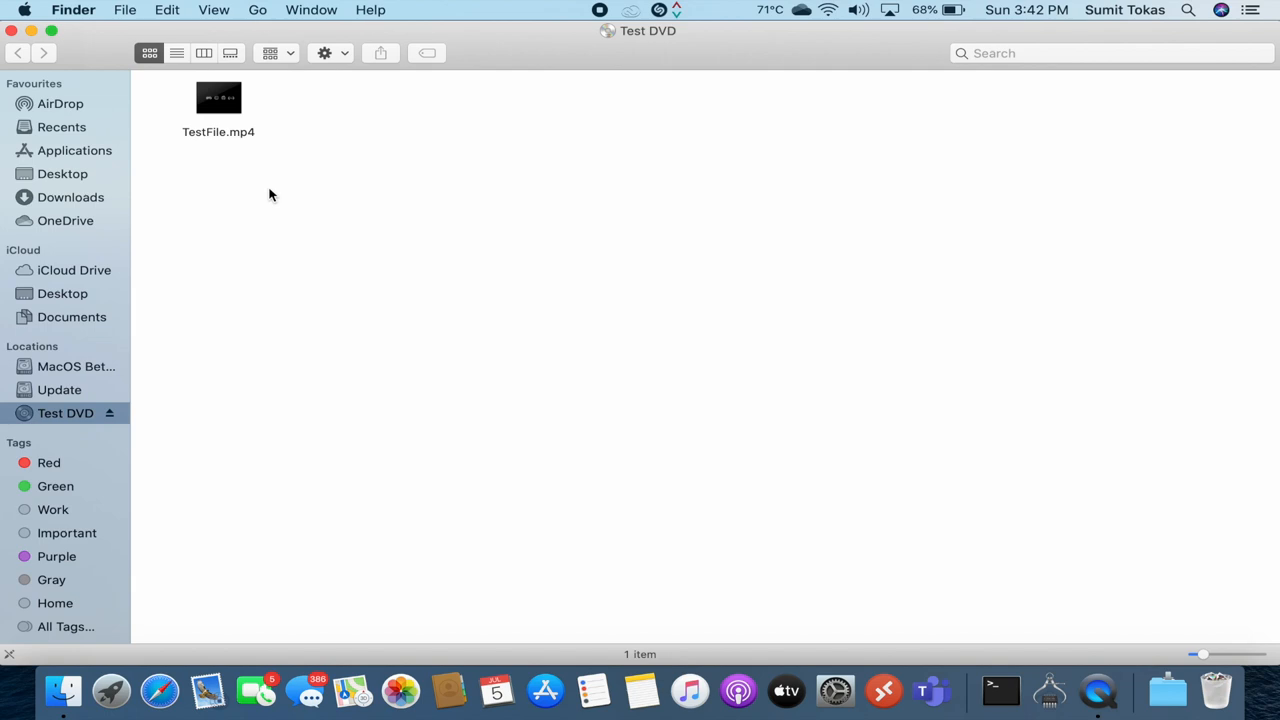
pyautogui.moveTo(164, 384)
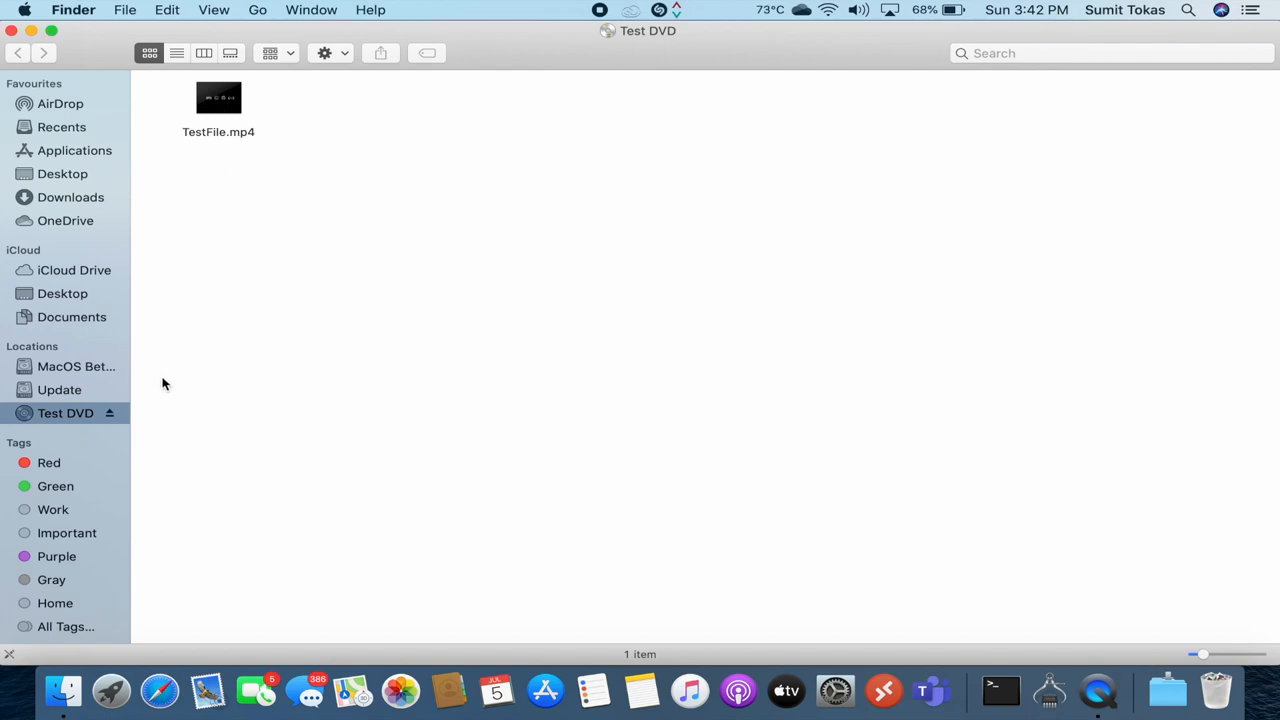